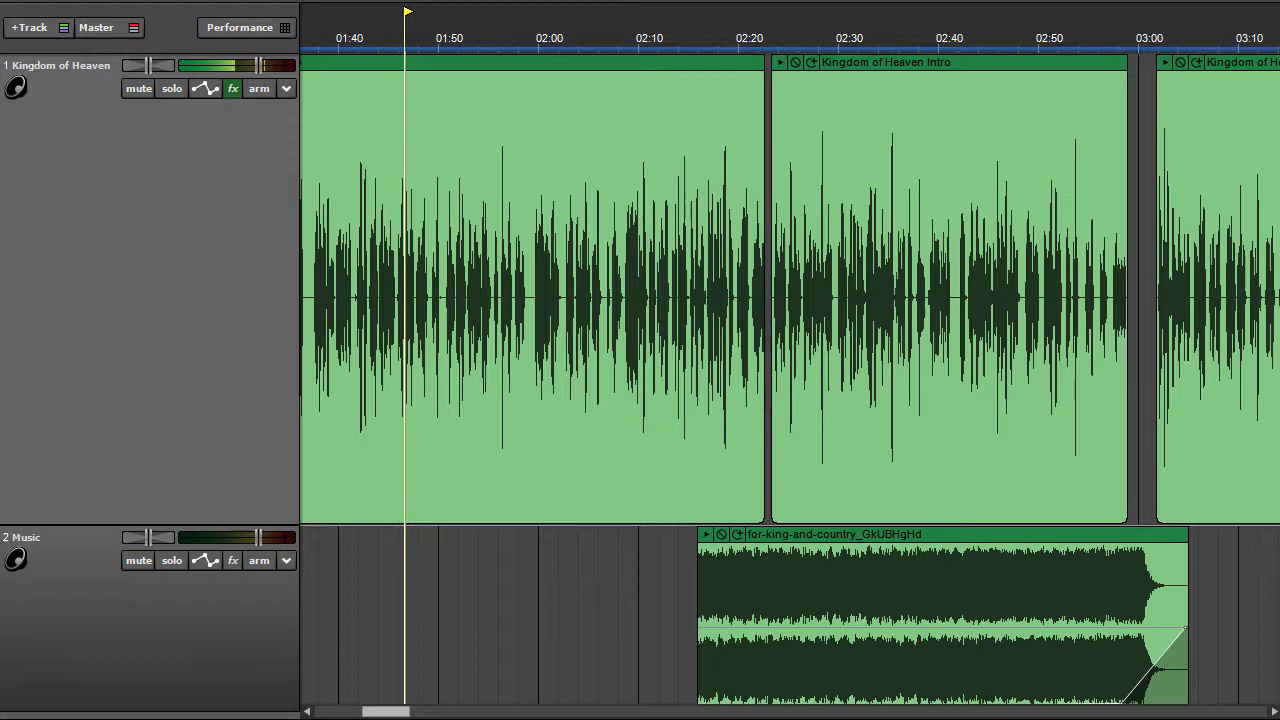
Step: Start playback from about 1:45 and let it run past 3:10 through the music fade-out
{"action": "left_click", "coordinate": [460, 38]}
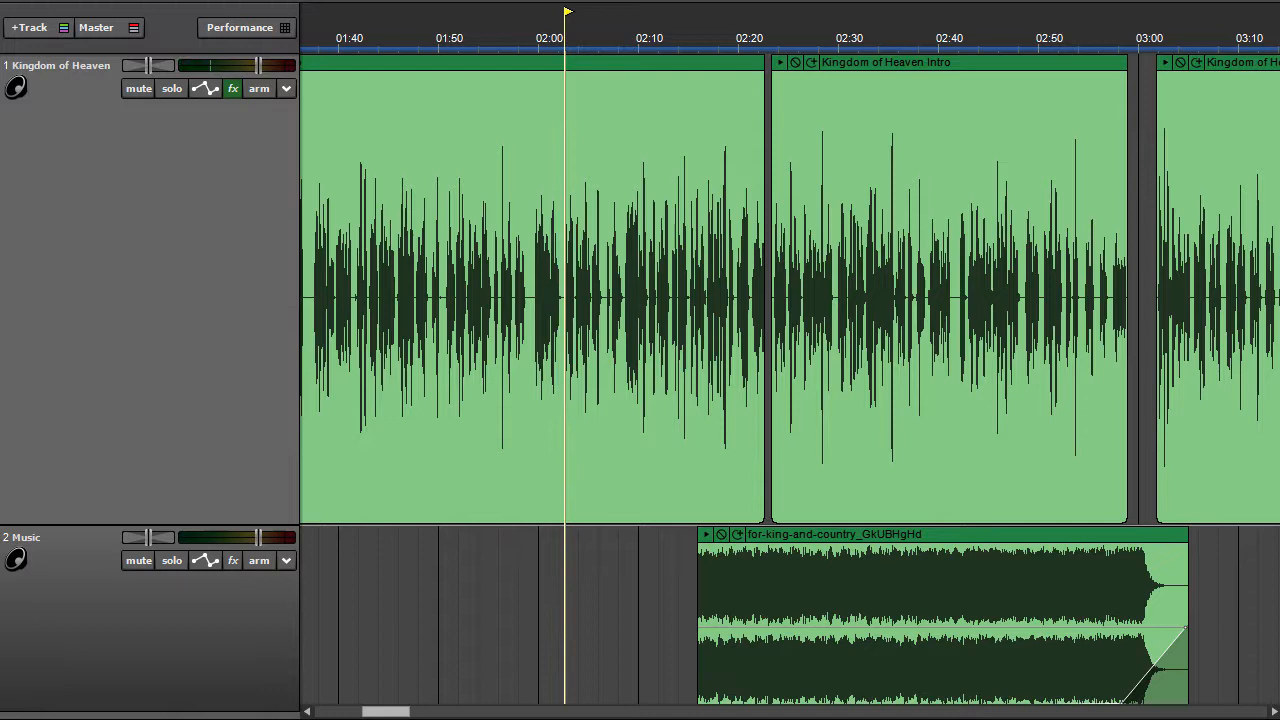
{"action": "left_click", "coordinate": [618, 11]}
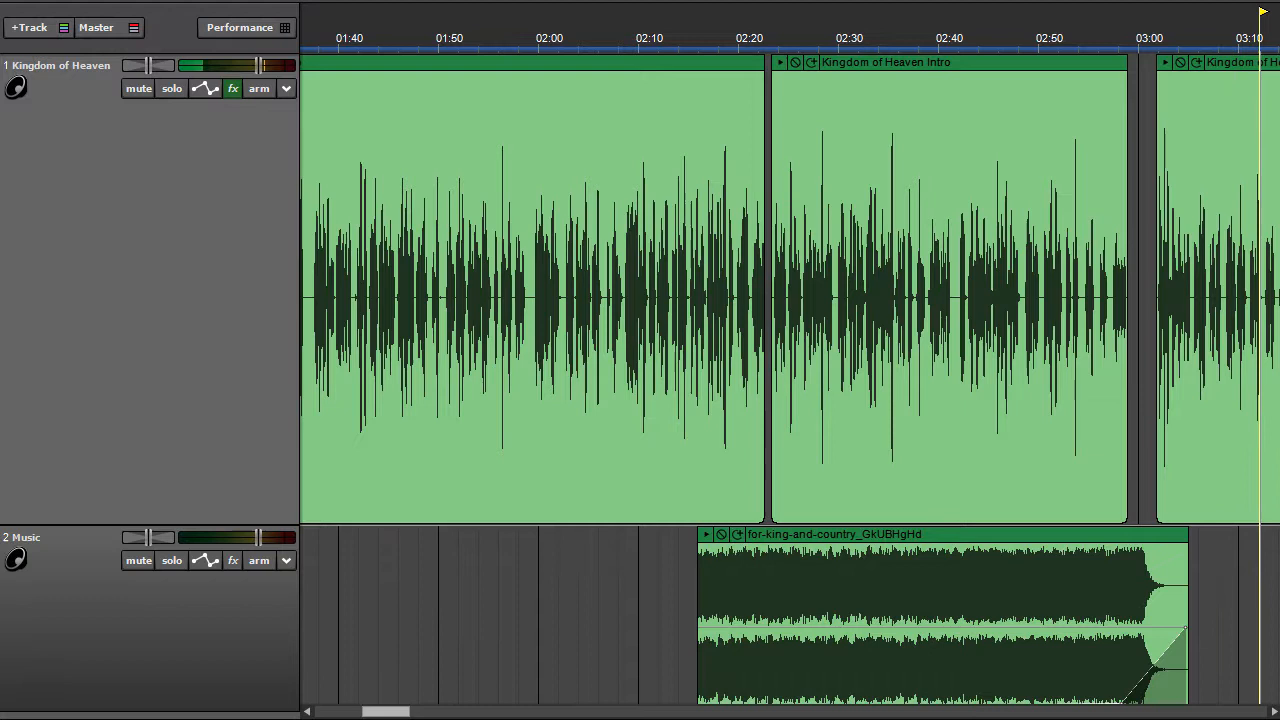
Step: Scroll the timeline to 3:15–4:50 and keep playing into the Kingdom of Heaven Ad, to about 4:45
{"action": "scroll", "scroll_direction": "right", "scroll_amount": 3}
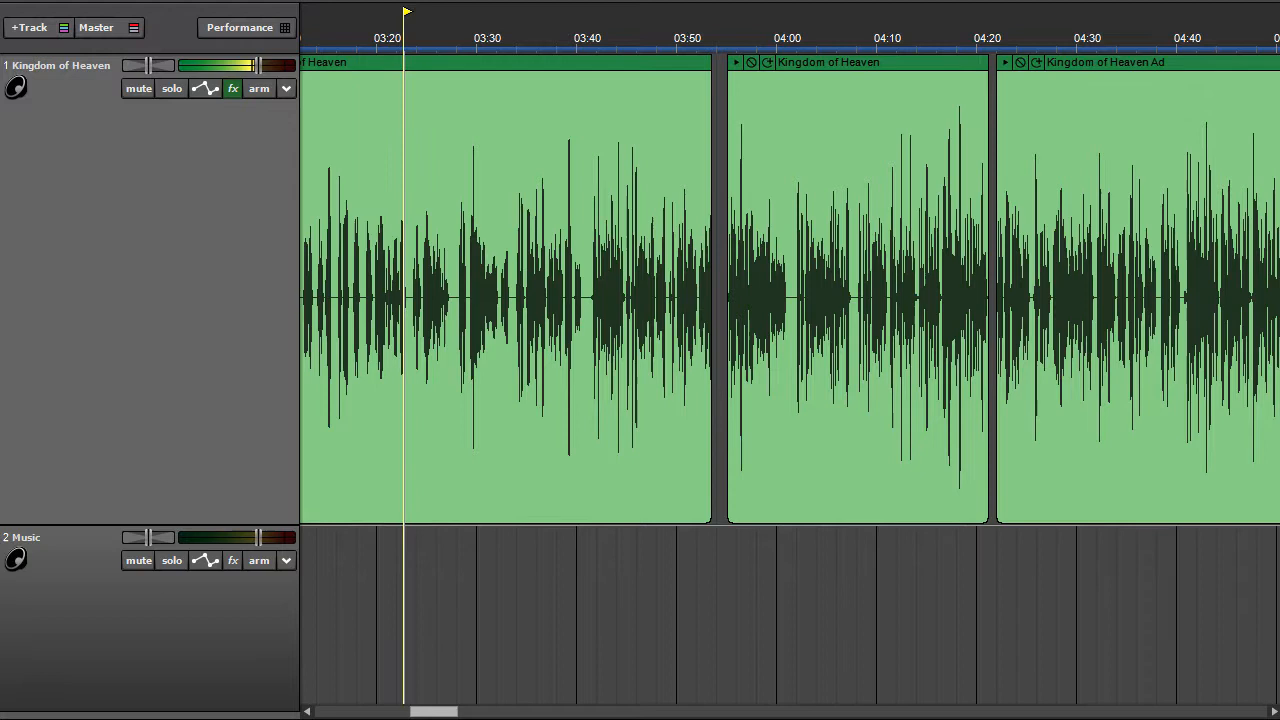
{"action": "left_click", "coordinate": [458, 38]}
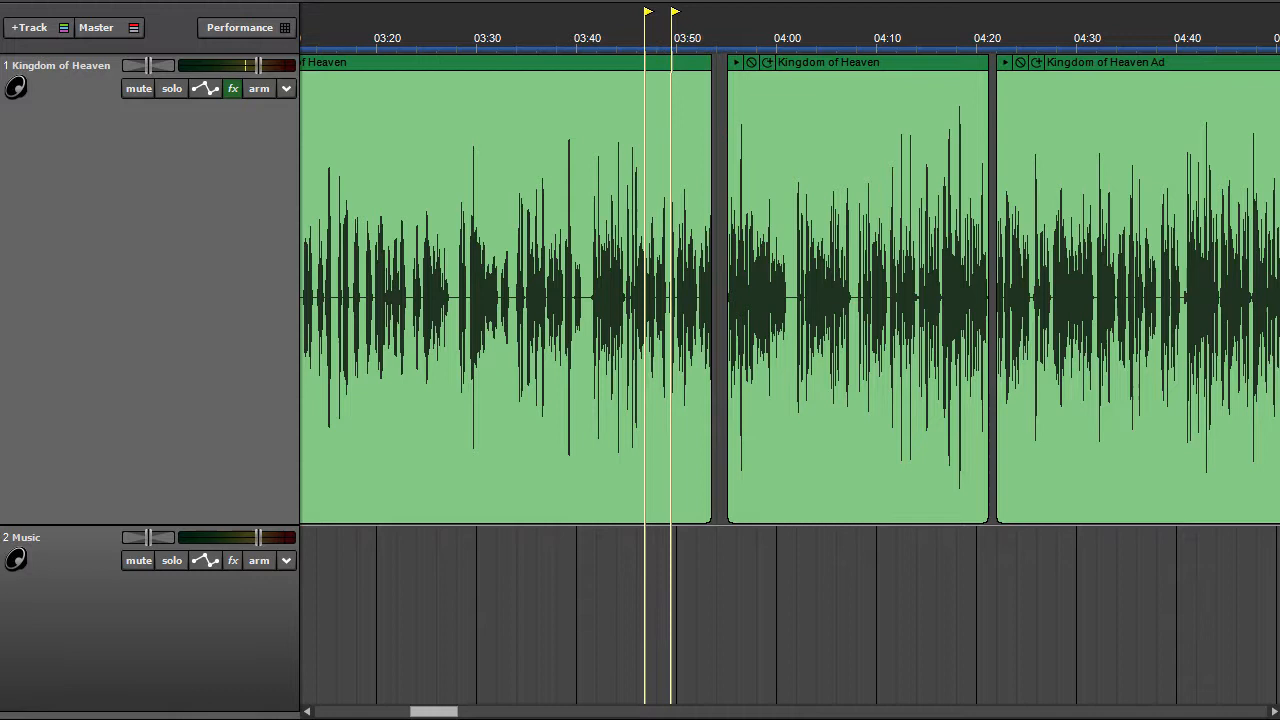
{"action": "left_click", "coordinate": [725, 38]}
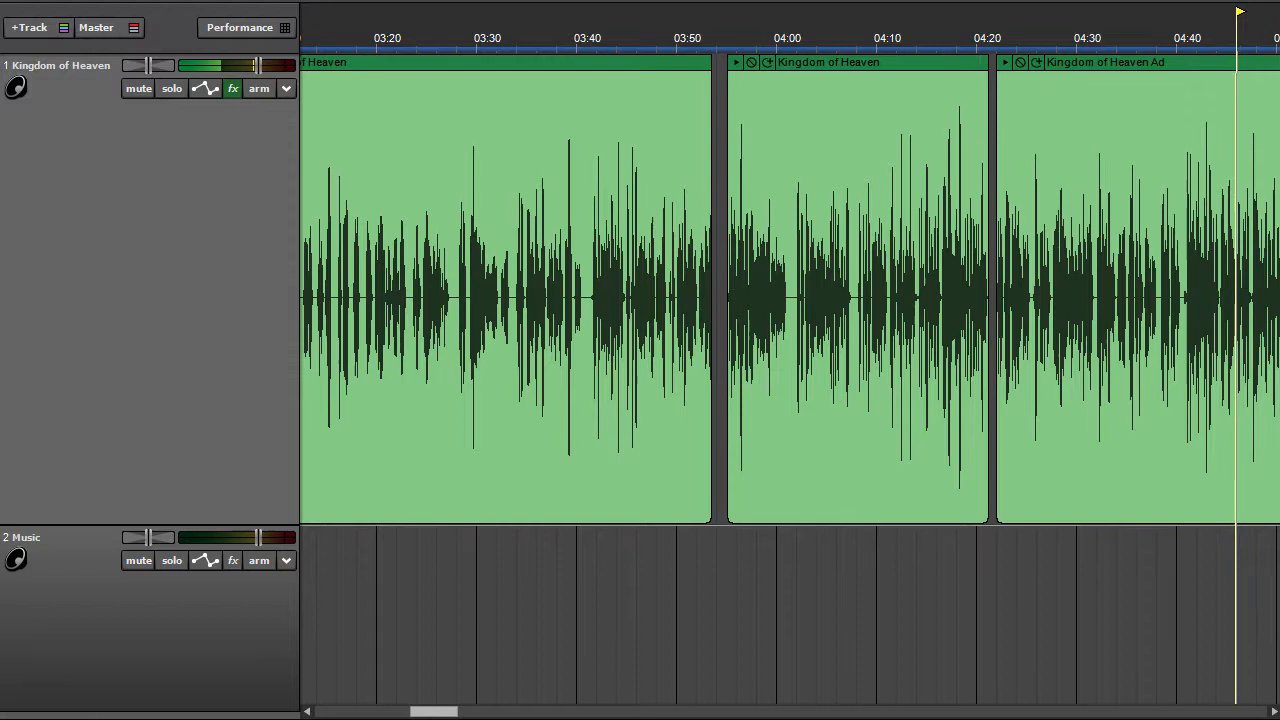
{"action": "scroll", "scroll_direction": "right", "scroll_amount": 3}
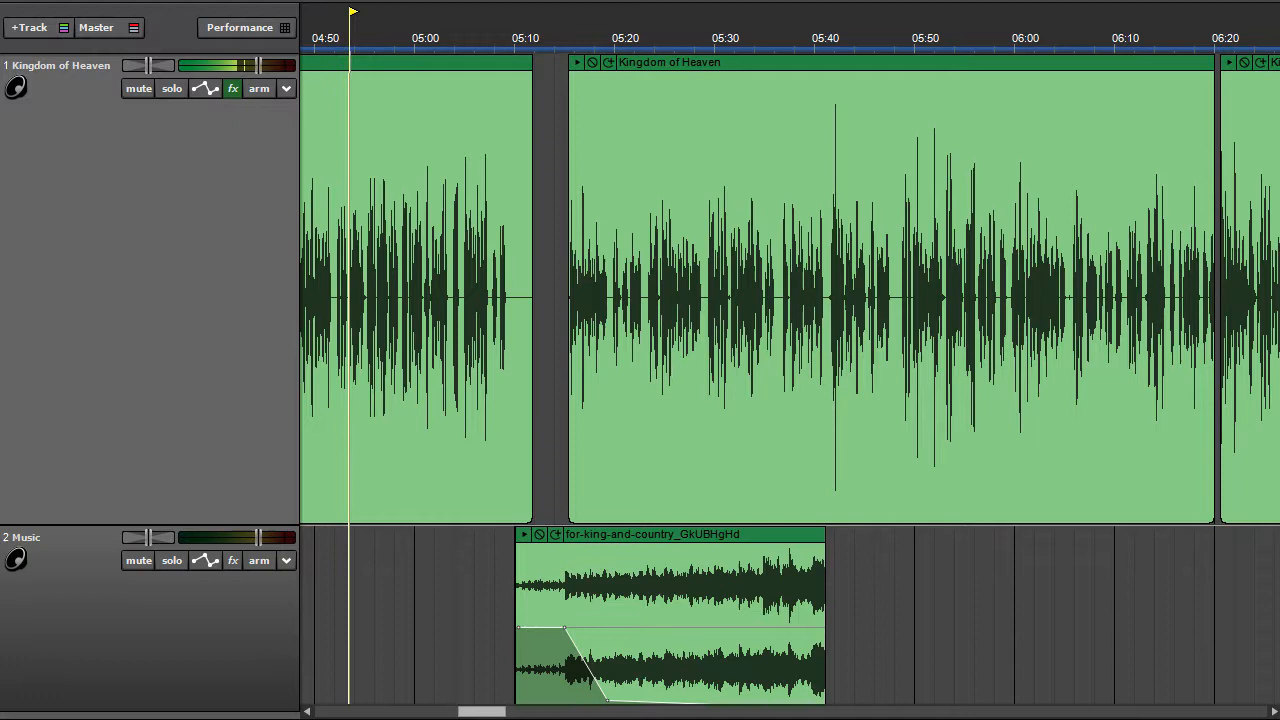
Step: Play from about 04:53 past the music fade-out into the spoken clips beyond 06:20
{"action": "left_click", "coordinate": [400, 11]}
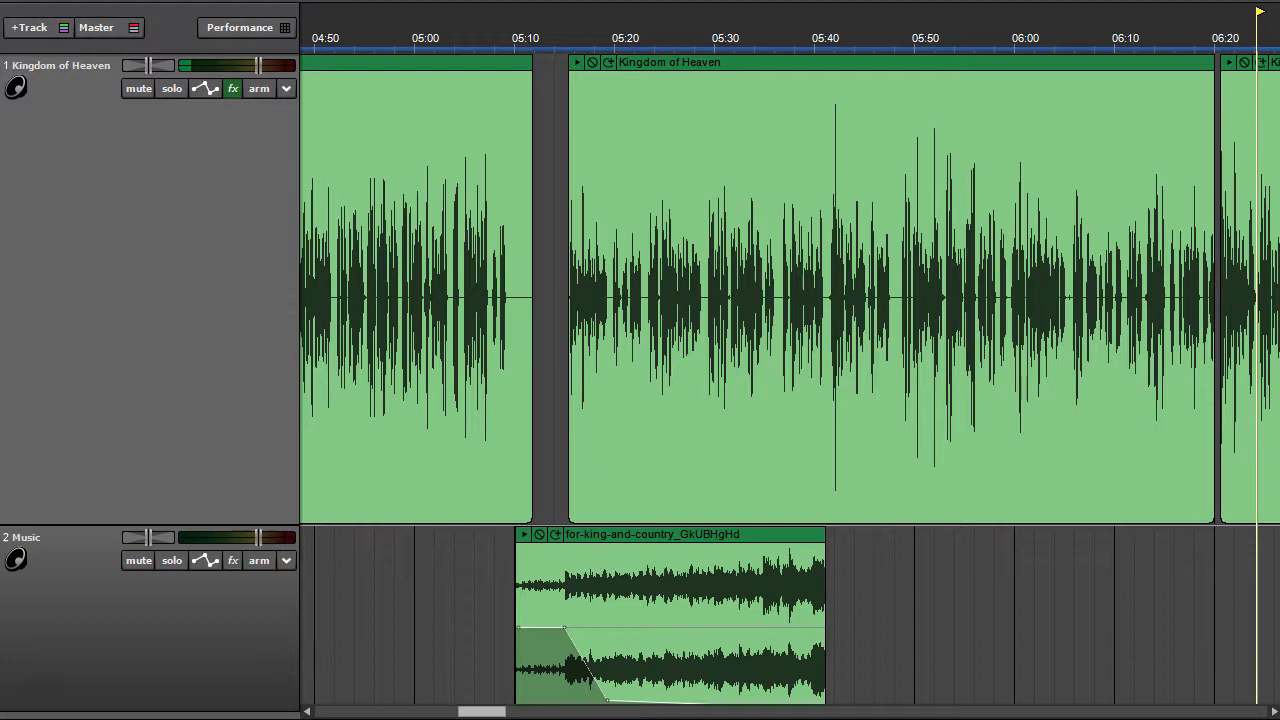
{"action": "scroll", "scroll_direction": "right", "scroll_amount": 3}
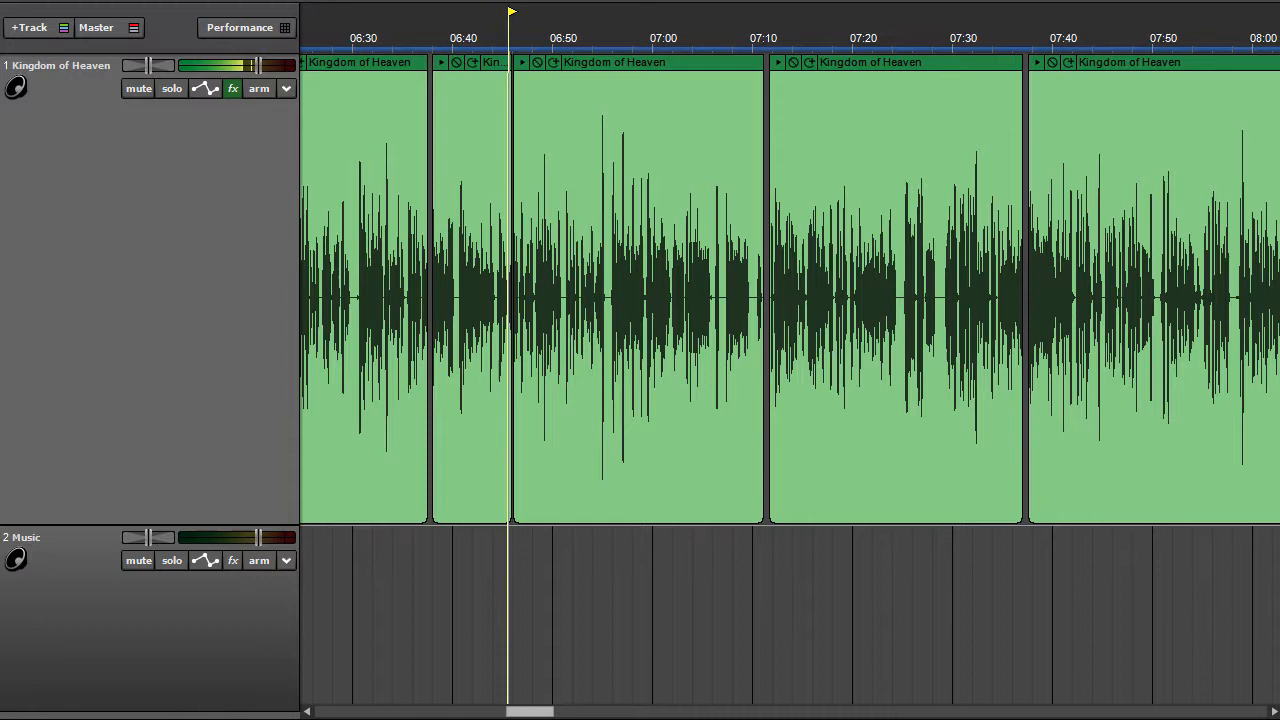
Step: Continue playback through the Kingdom of Heaven clips from 06:45, paging the timeline past 08:00
{"action": "left_click", "coordinate": [562, 38]}
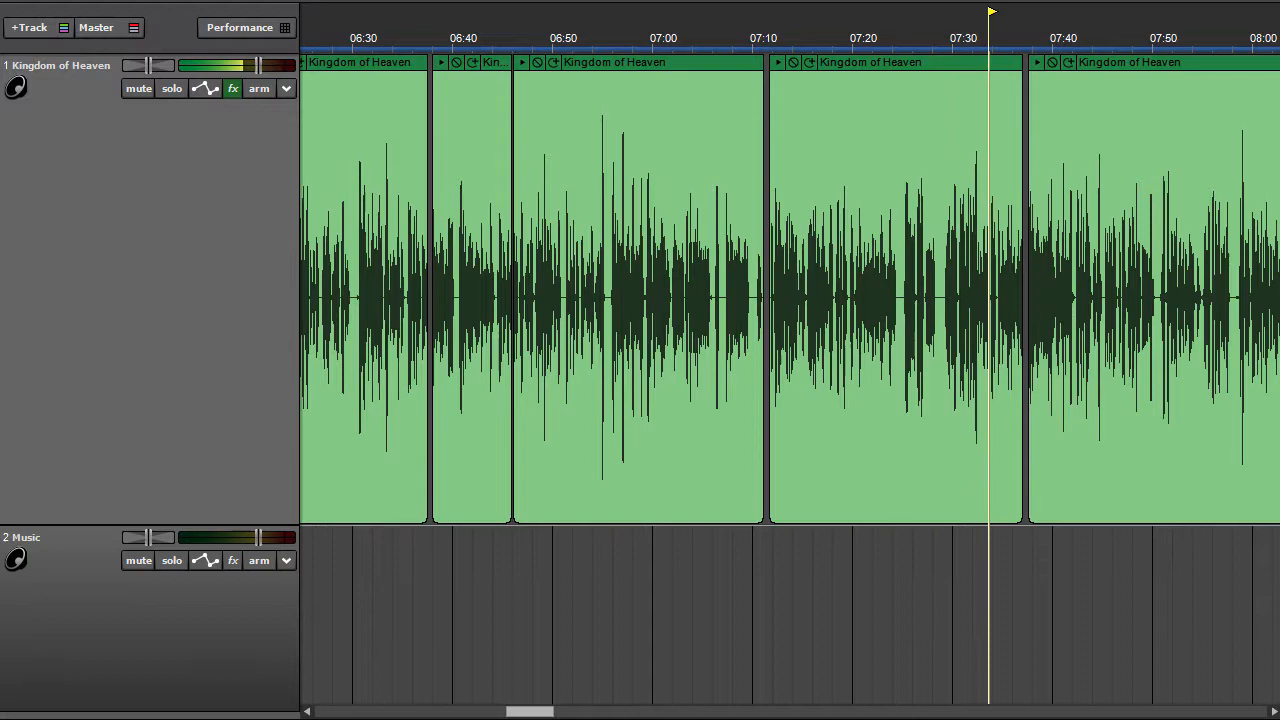
{"action": "left_click", "coordinate": [1040, 10]}
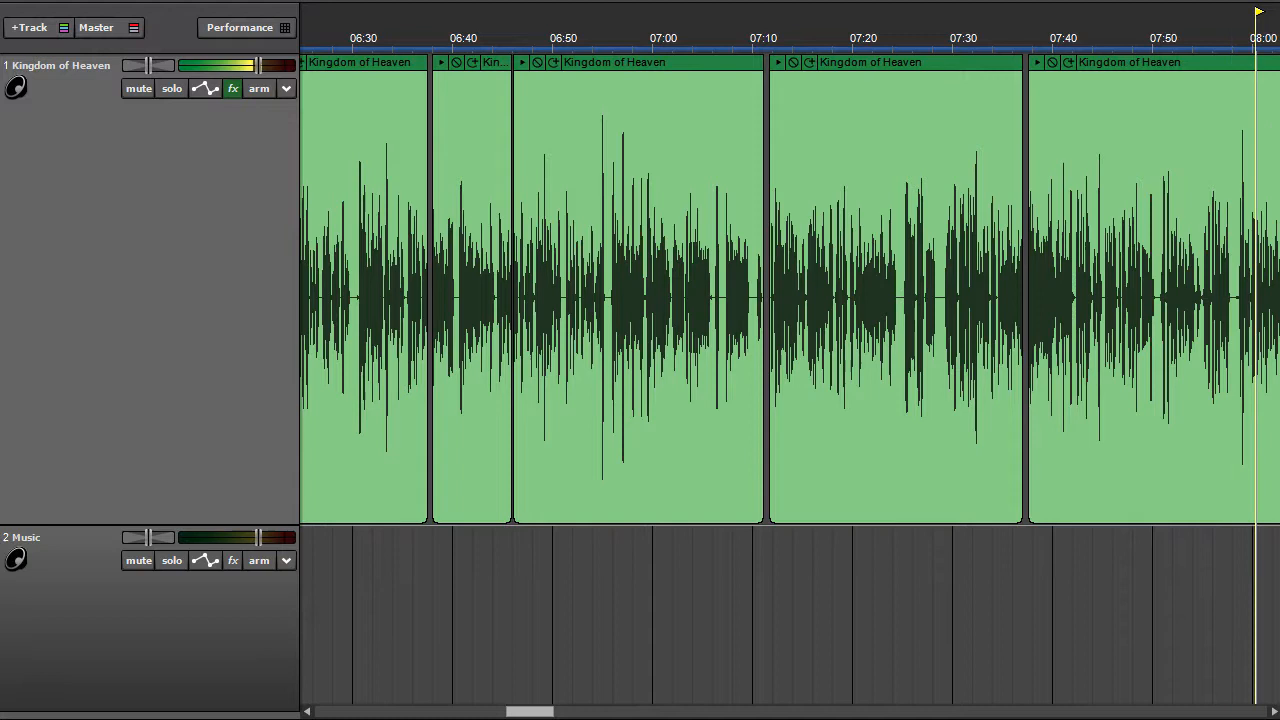
{"action": "scroll", "scroll_direction": "right", "scroll_amount": 3}
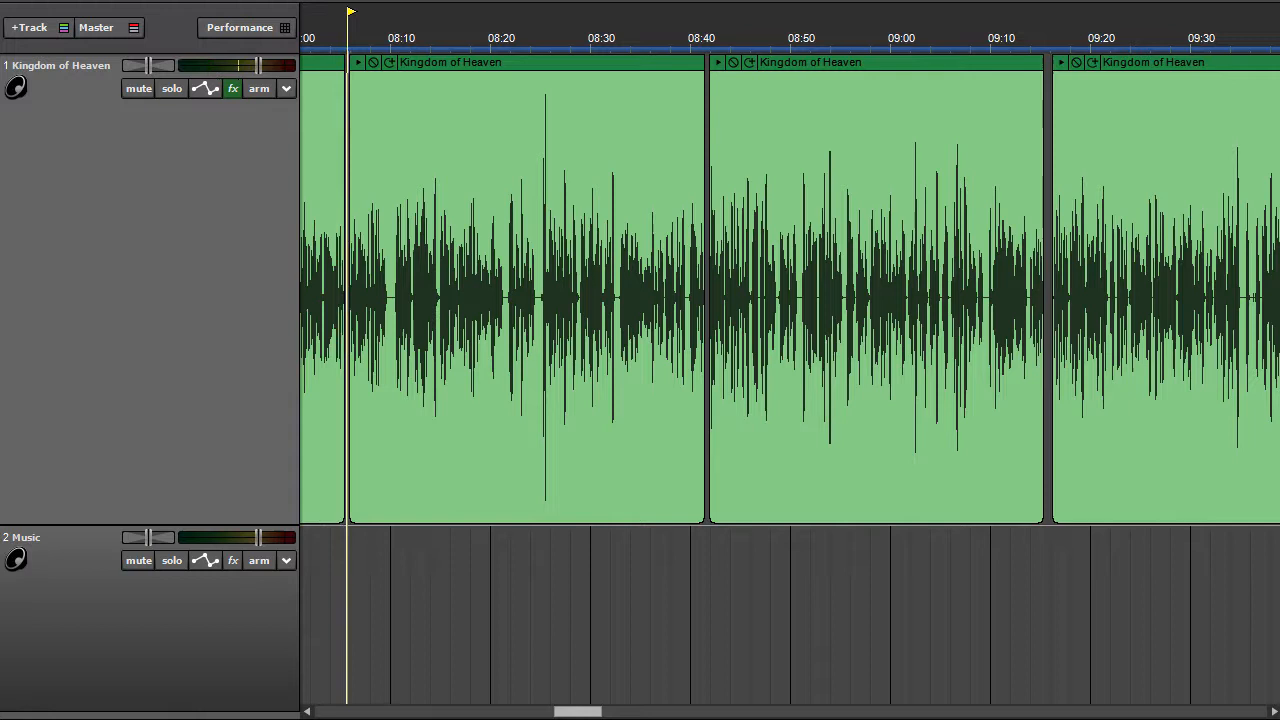
{"action": "left_click", "coordinate": [400, 38]}
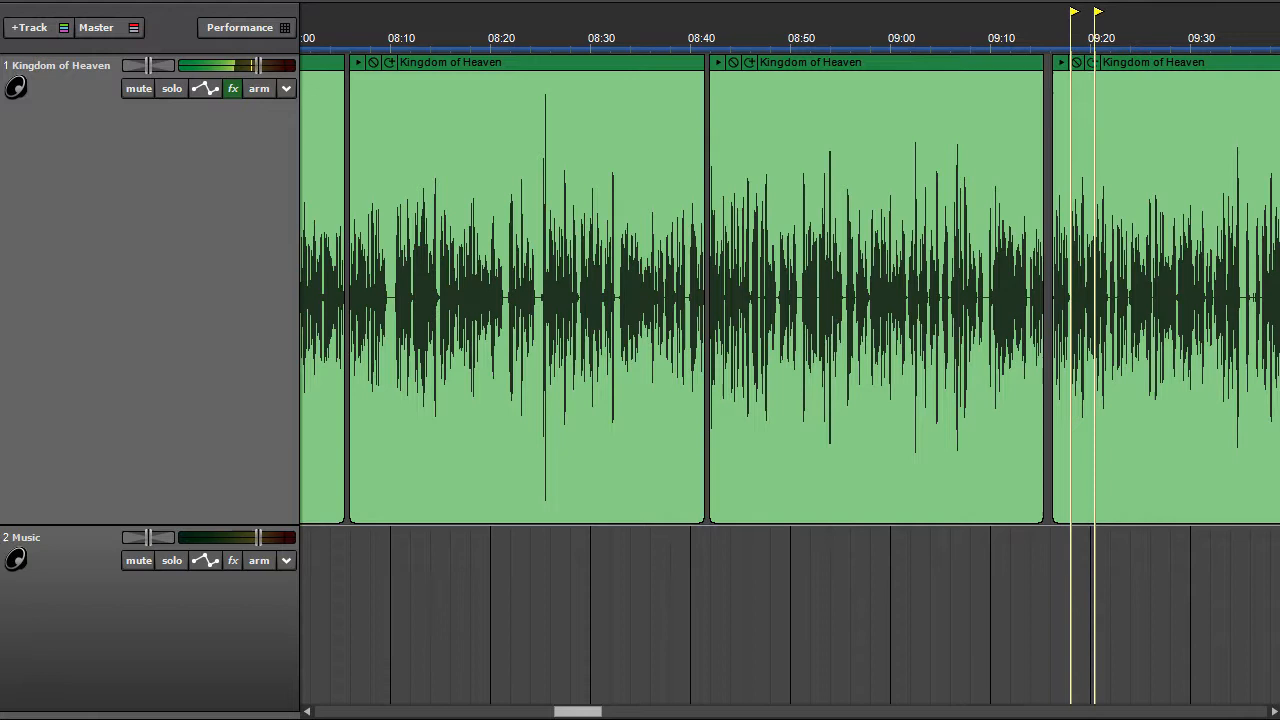
{"action": "left_click", "coordinate": [1148, 38]}
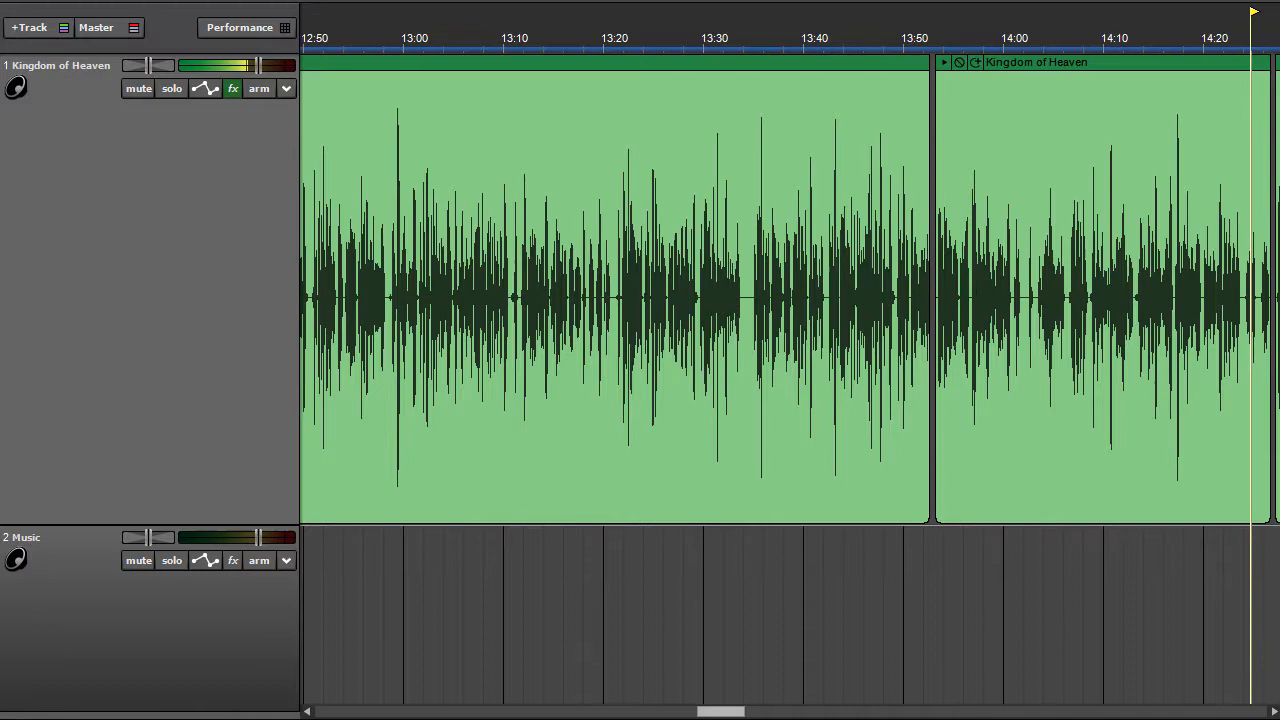
Step: Scroll the timeline and work on track 1's Kingdom of Heaven clip near 14:25–15:40
{"action": "scroll", "scroll_direction": "right", "scroll_amount": 3}
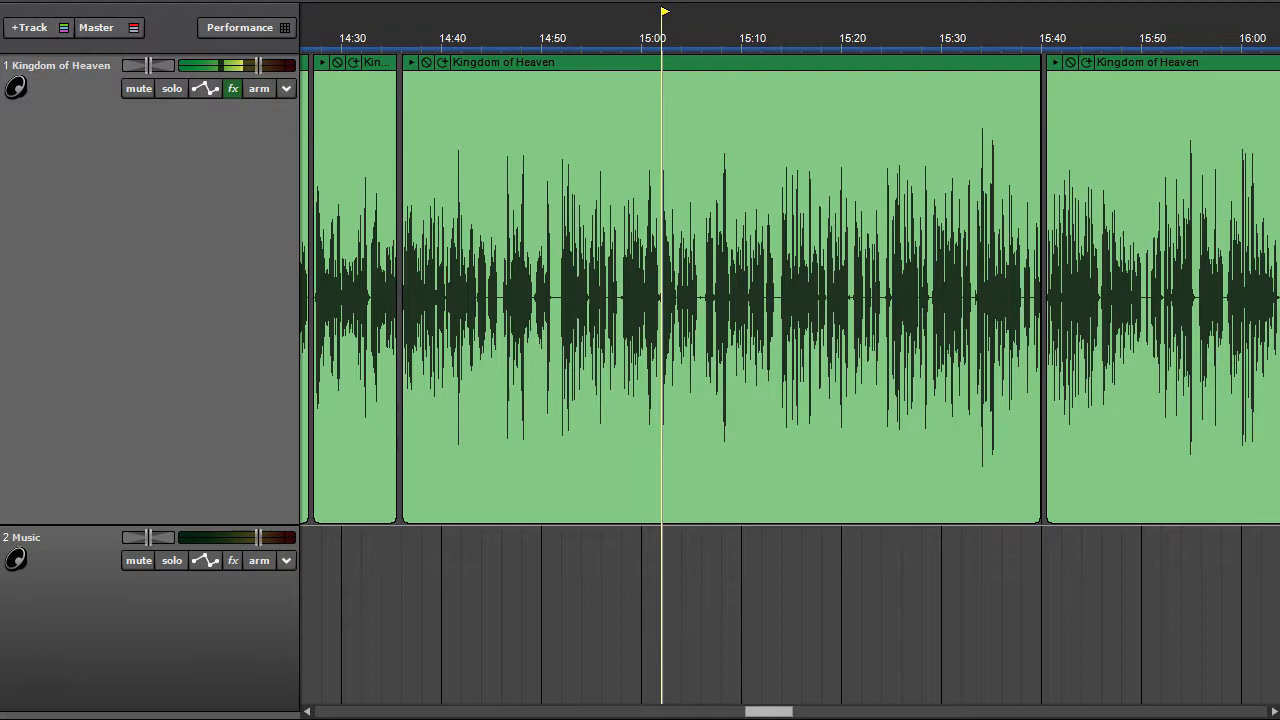
{"action": "left_click", "coordinate": [718, 10]}
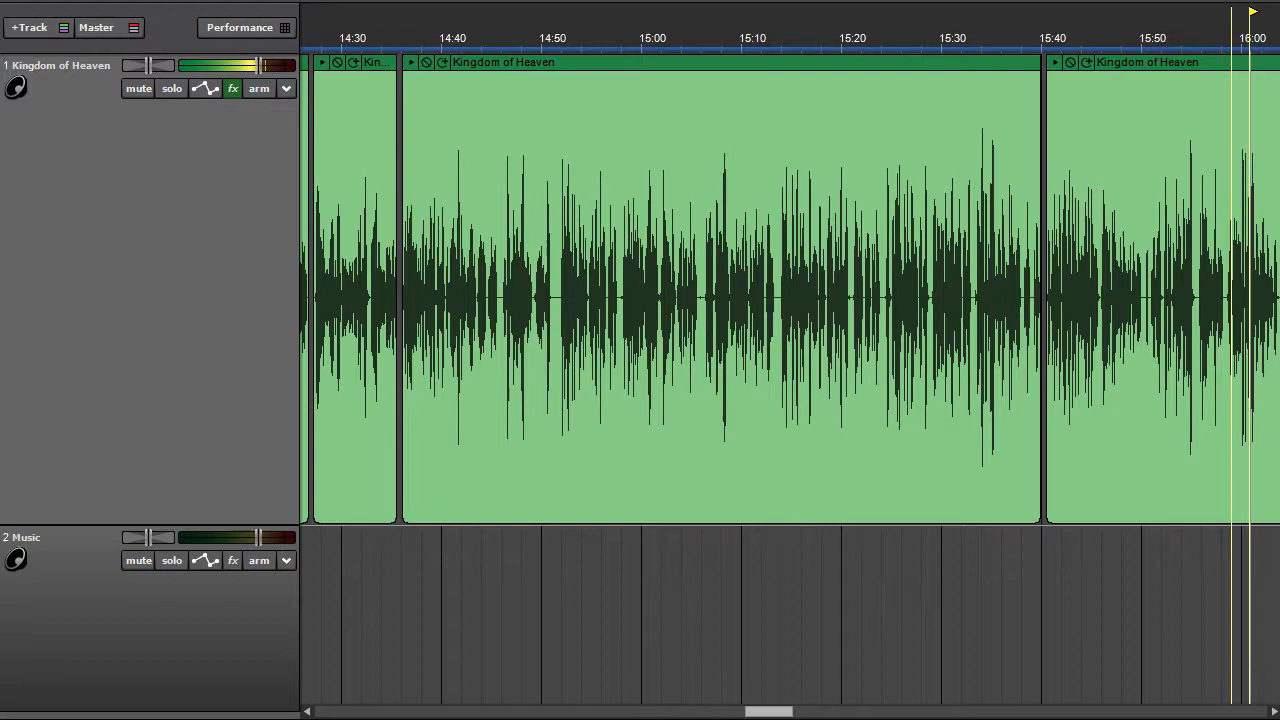
{"action": "scroll", "scroll_direction": "right", "scroll_amount": 3}
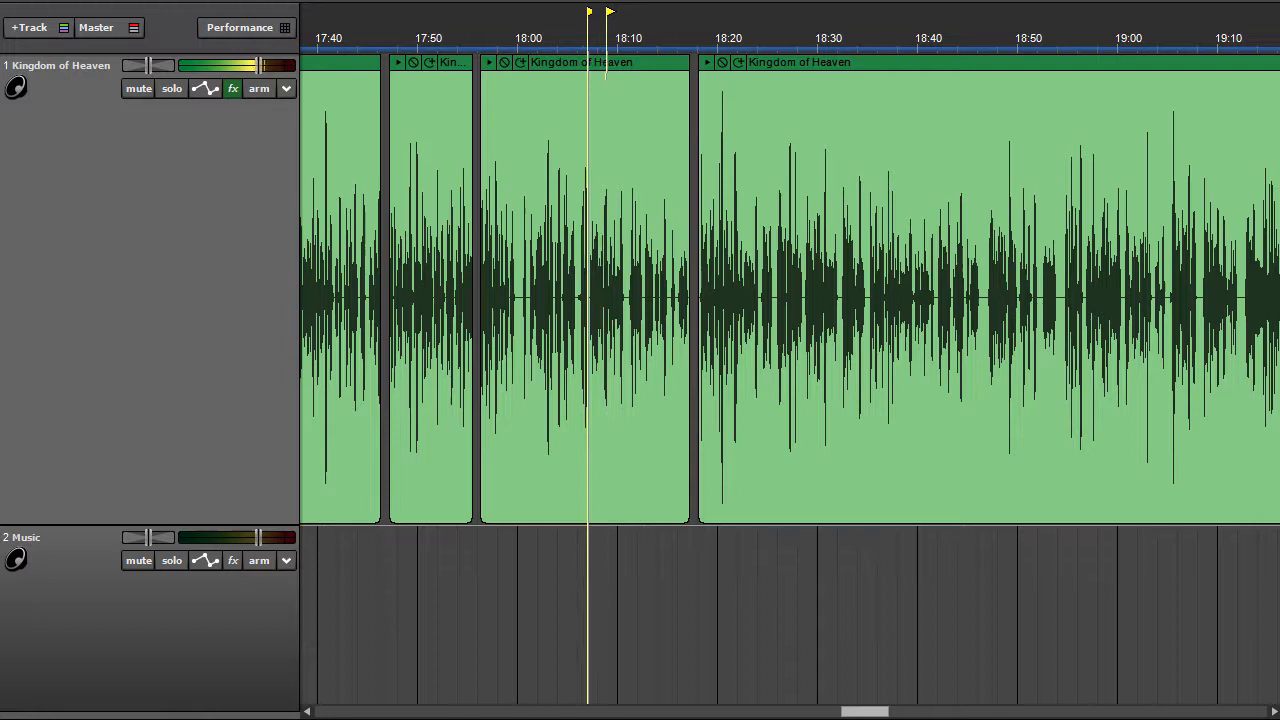
{"action": "left_click", "coordinate": [645, 11]}
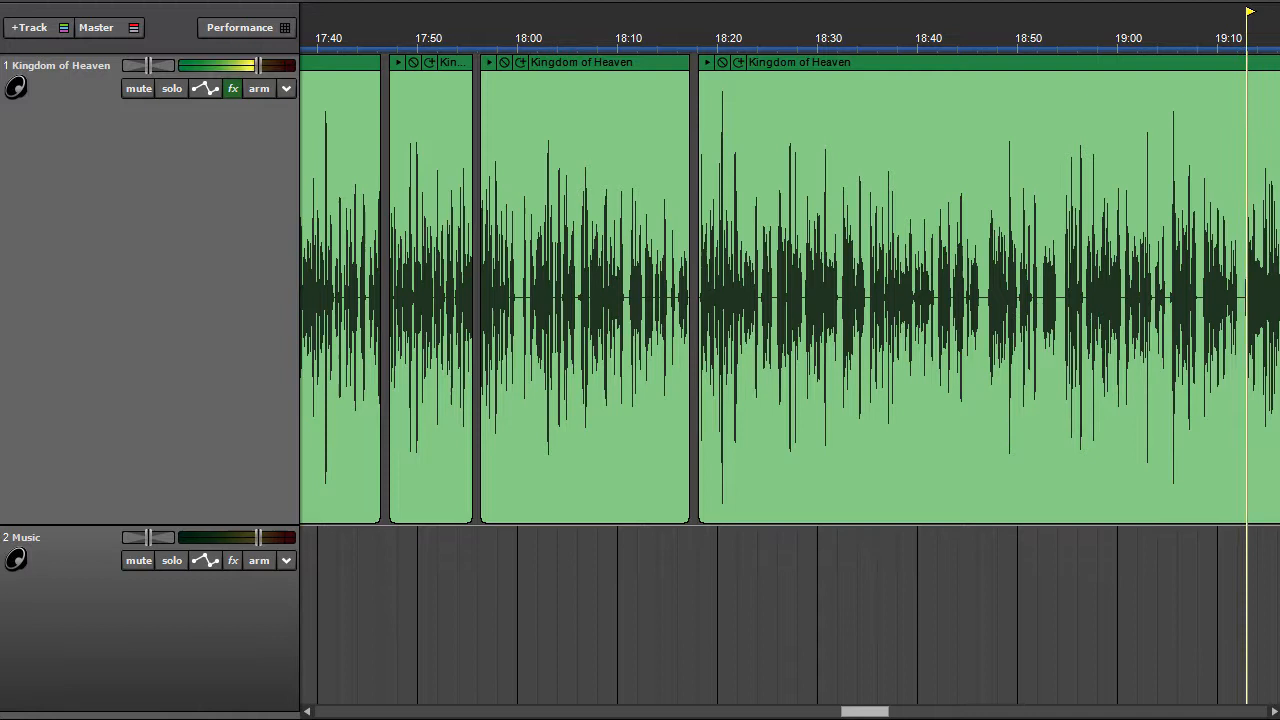
{"action": "scroll", "scroll_direction": "right", "scroll_amount": 3}
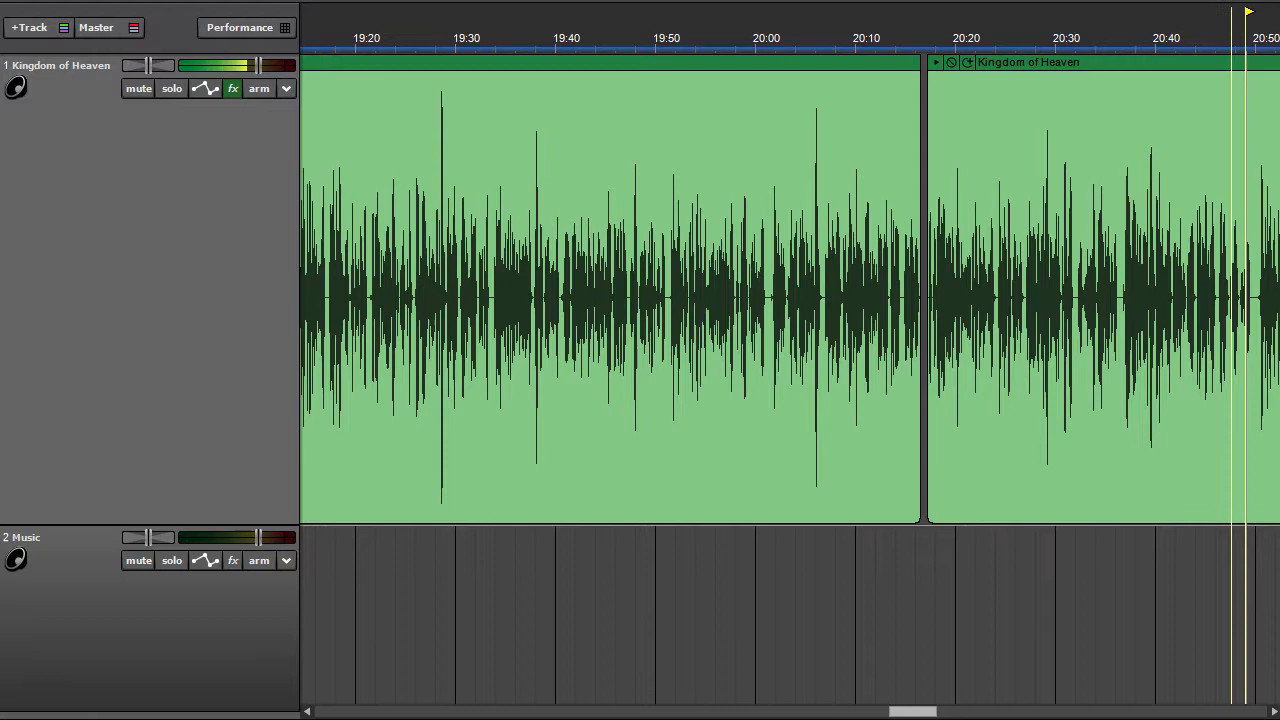
{"action": "scroll", "scroll_direction": "right", "scroll_amount": 3}
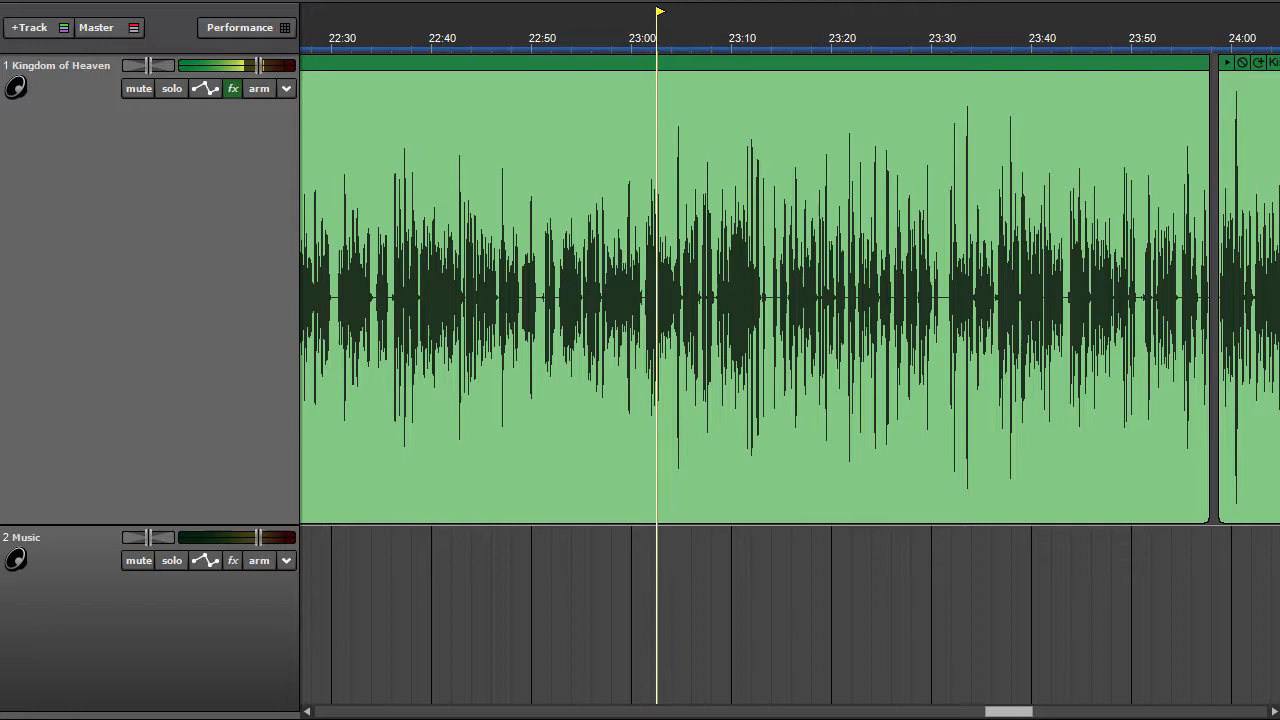
{"action": "left_click", "coordinate": [700, 38]}
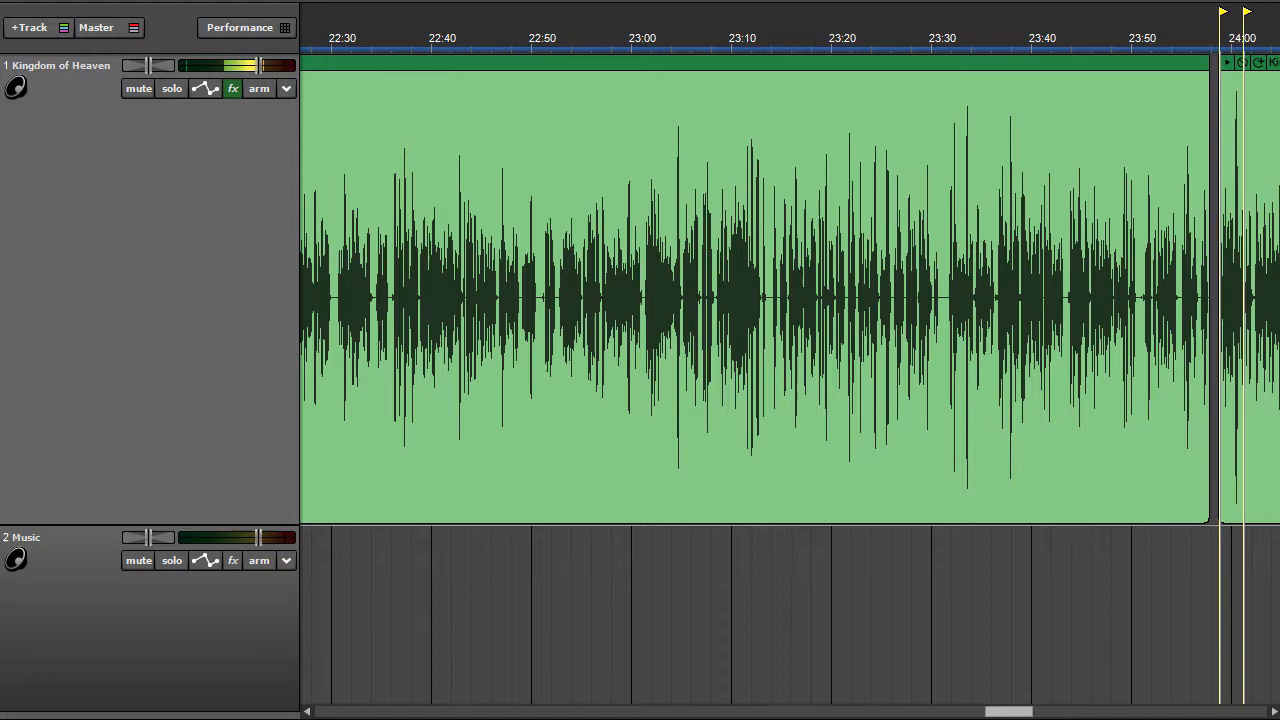
{"action": "scroll", "scroll_direction": "right", "scroll_amount": 3}
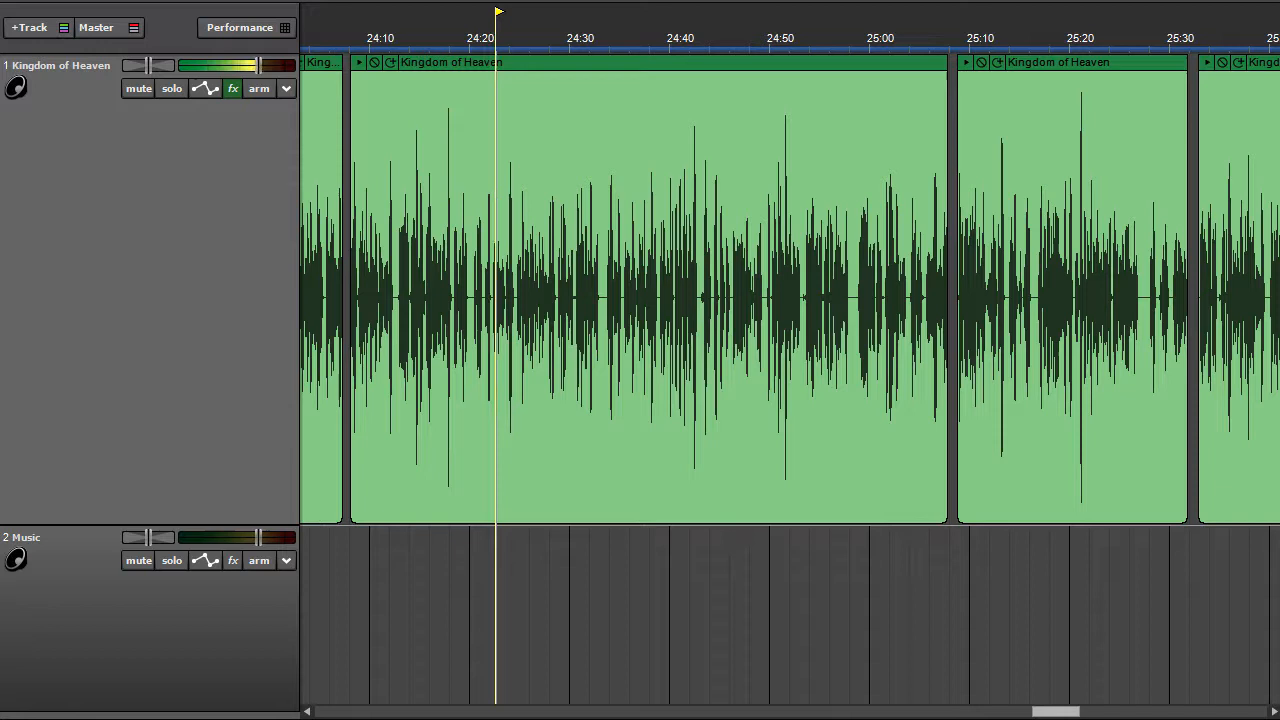
{"action": "left_click", "coordinate": [533, 38]}
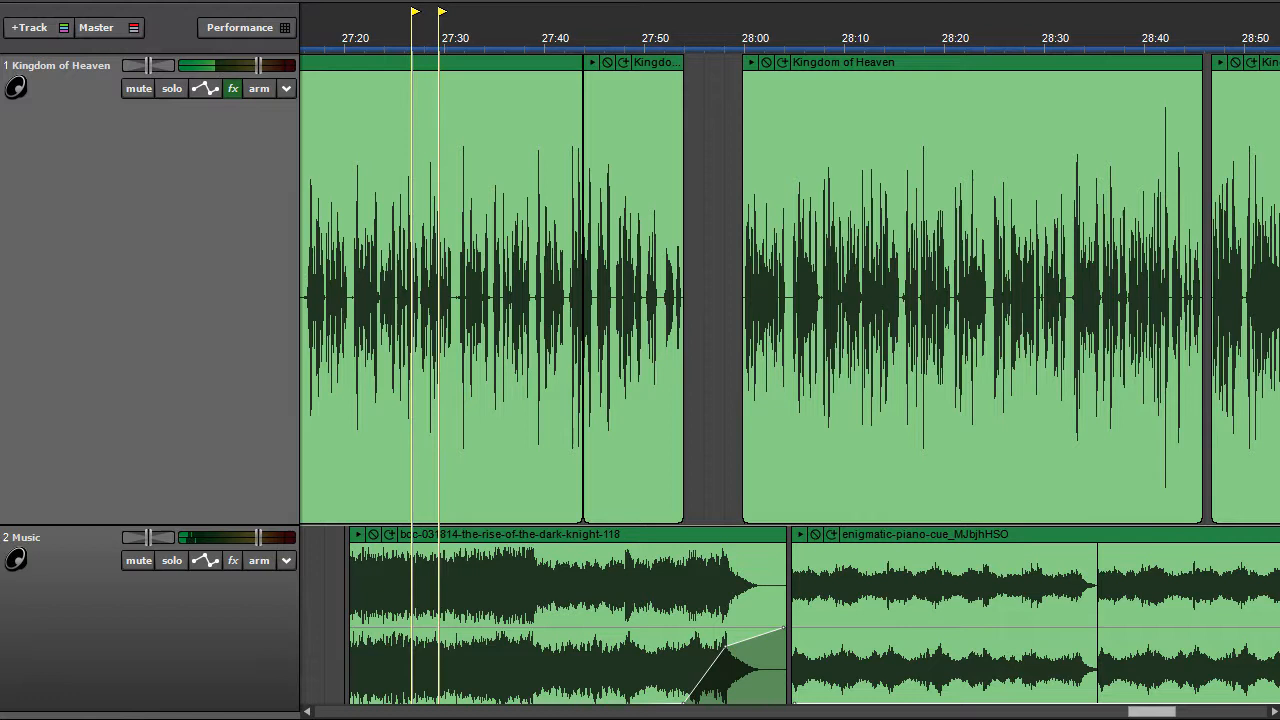
{"action": "left_click", "coordinate": [470, 38]}
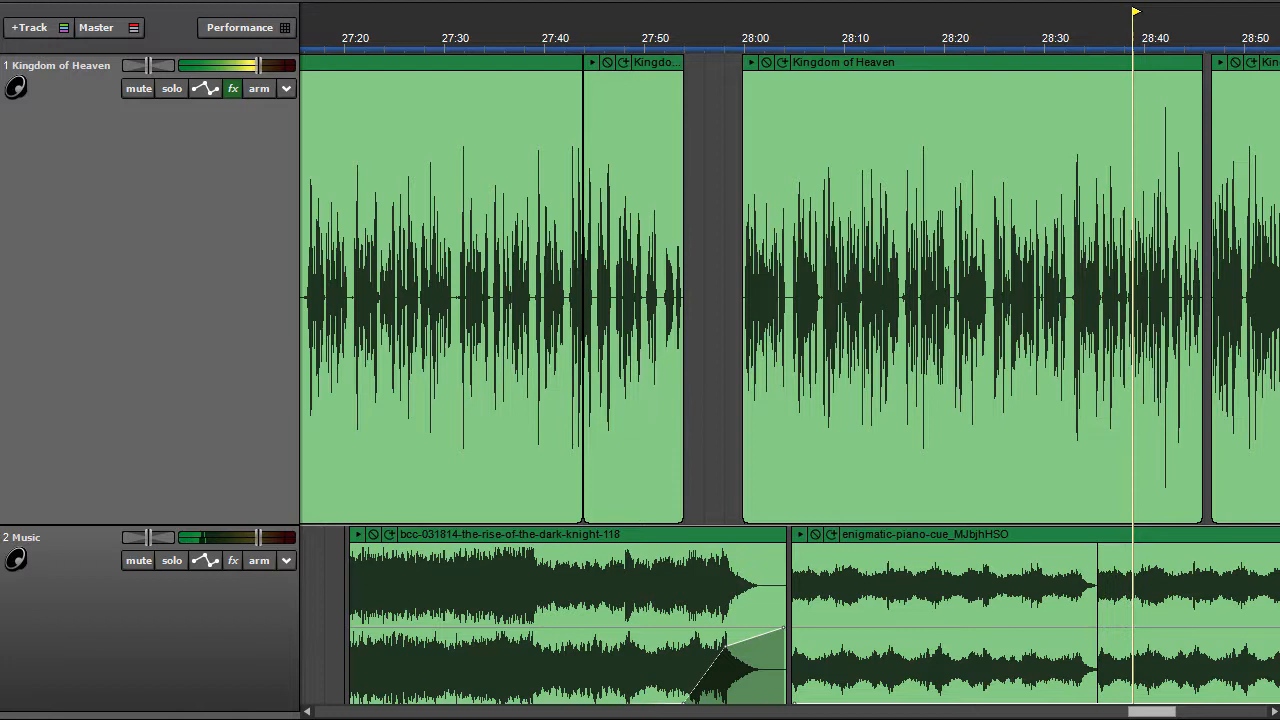
Step: Keep playback running from about 27:20, scrolling the timeline to follow the playhead past 30:00
{"action": "left_click", "coordinate": [1175, 11]}
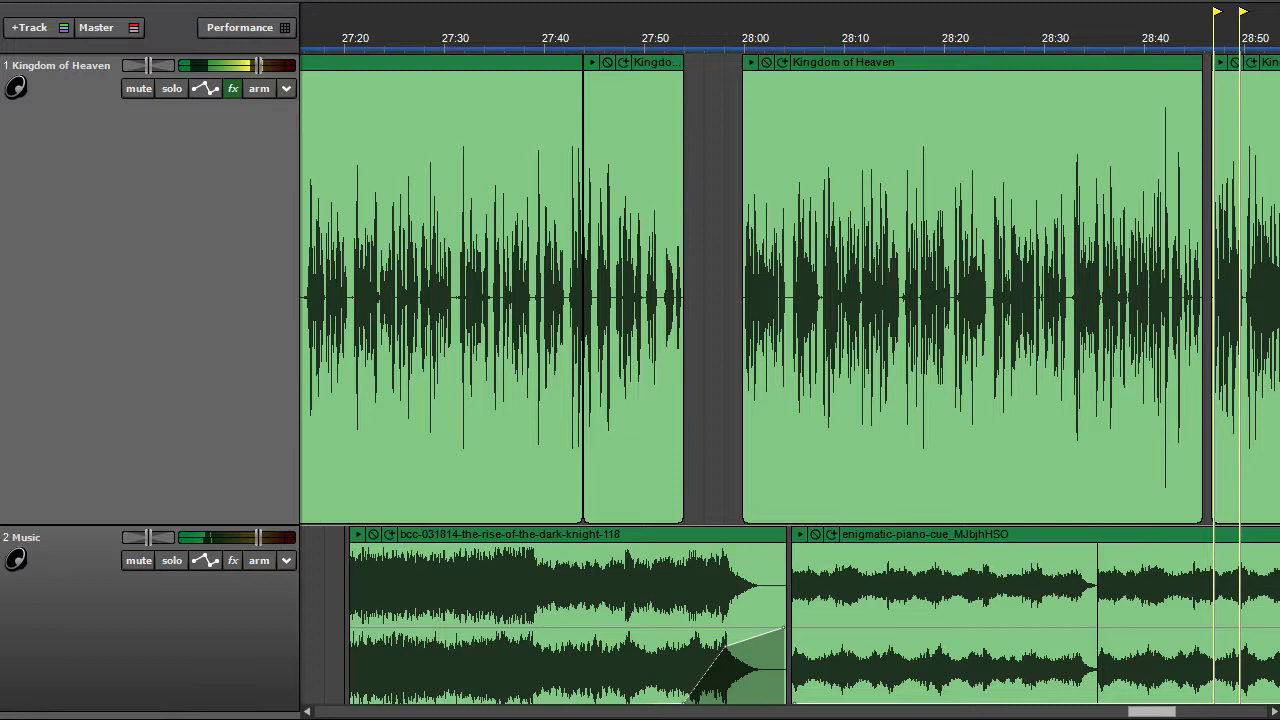
{"action": "scroll", "scroll_direction": "right", "scroll_amount": 3}
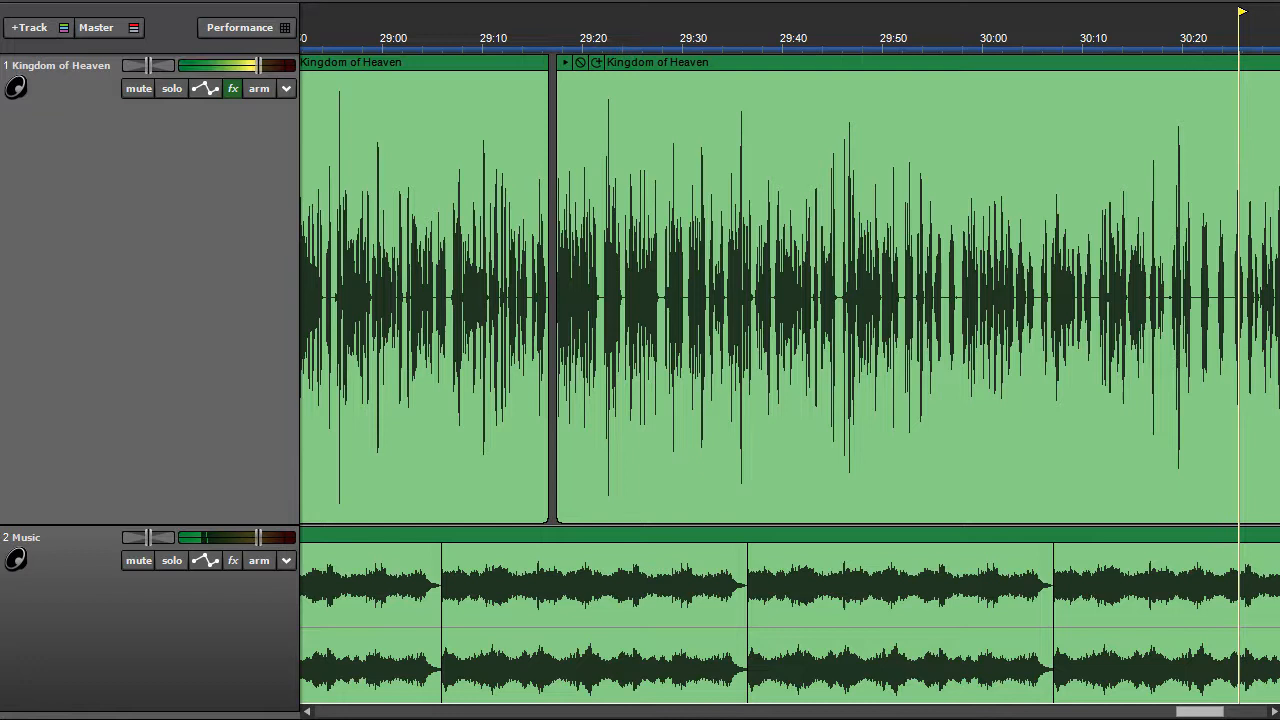
{"action": "scroll", "scroll_direction": "right", "scroll_amount": 3}
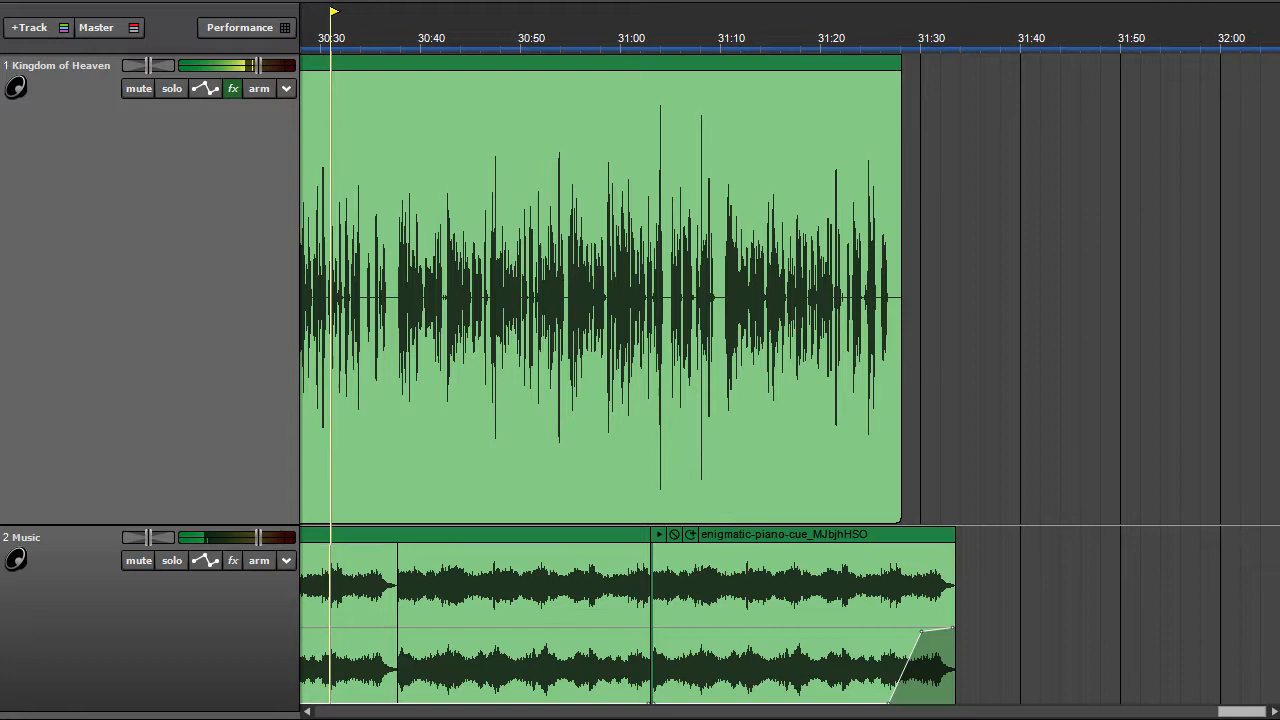
Step: Click in the timeline to keep playback running to about 30:40 over the final clip
{"action": "left_click", "coordinate": [378, 38]}
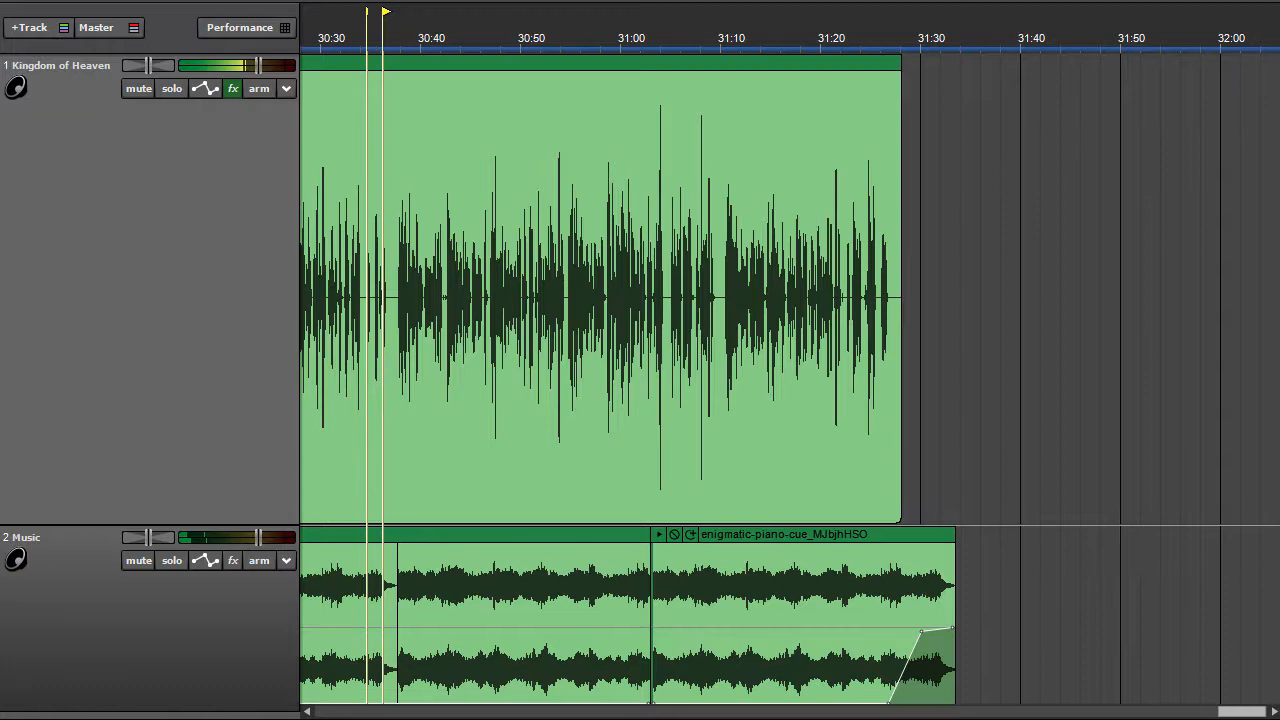
{"action": "left_click", "coordinate": [438, 38]}
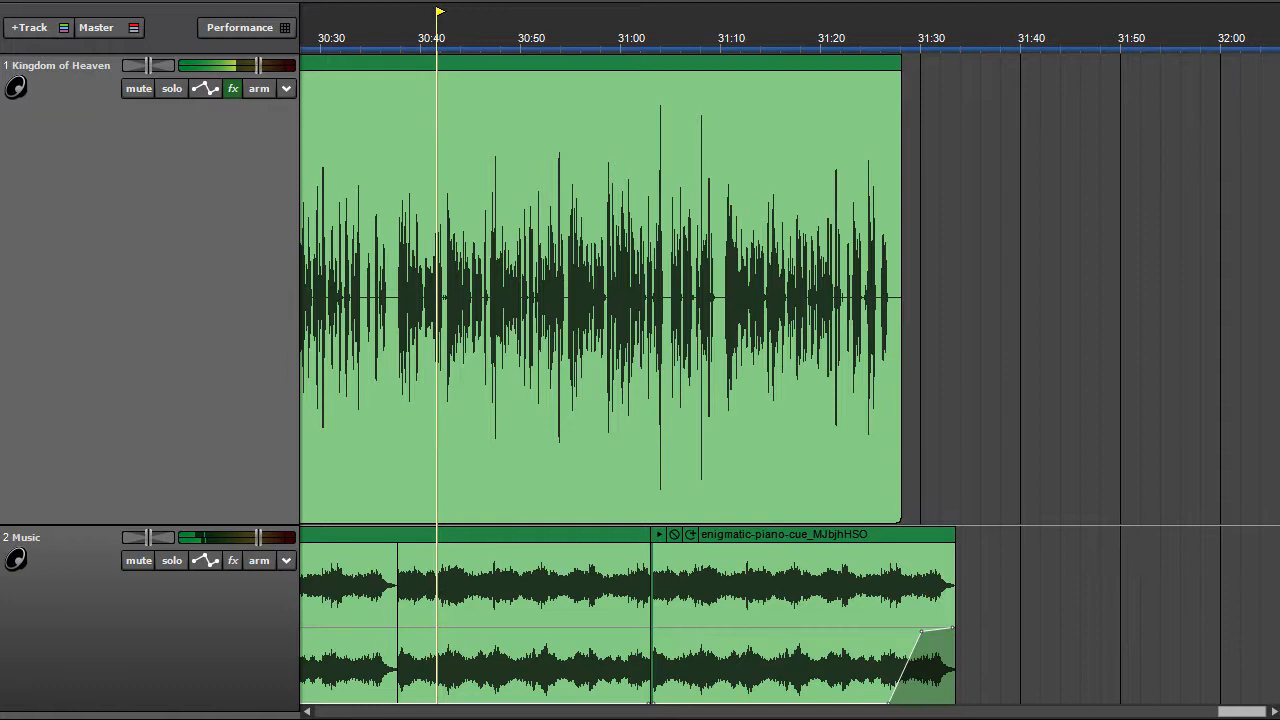